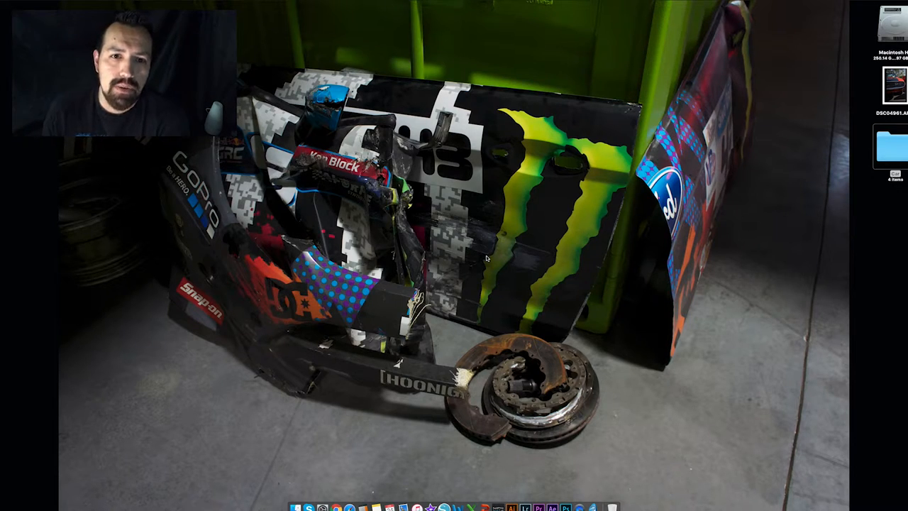
{"action": "mouse_move", "coordinate": [874, 81]}
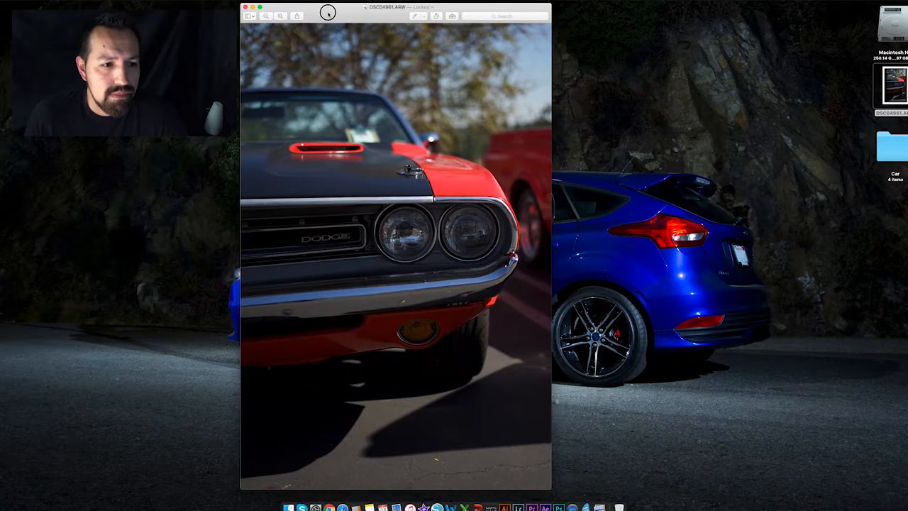
- Start the Import dialog to bring the Challenger photo into the catalog
{"action": "left_click", "coordinate": [247, 6]}
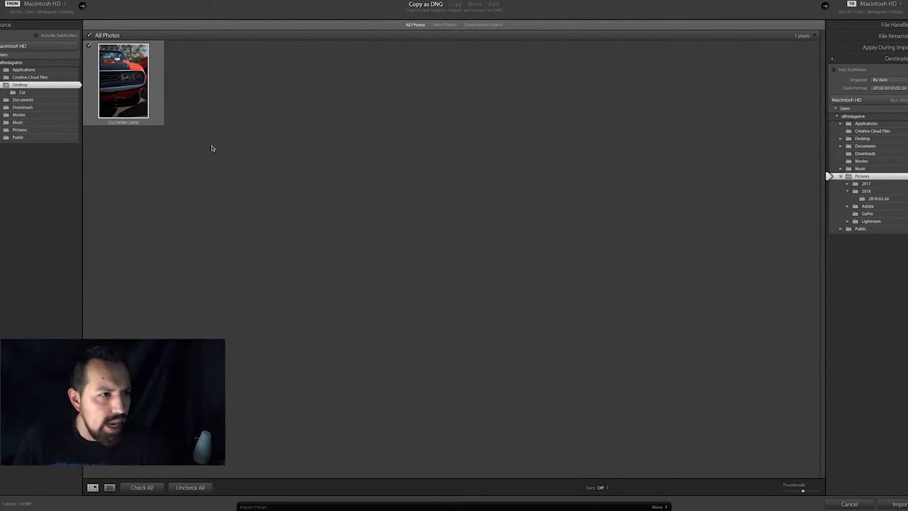
{"action": "mouse_move", "coordinate": [258, 281]}
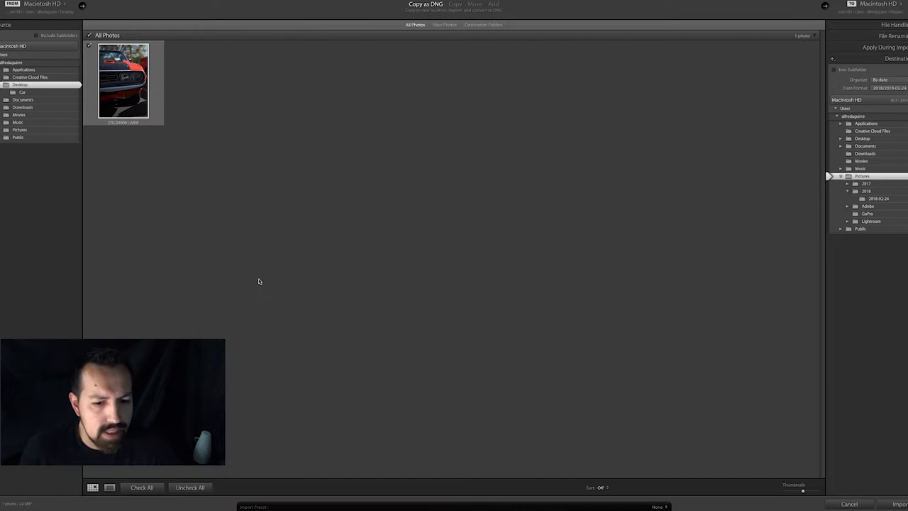
{"action": "mouse_move", "coordinate": [140, 175]}
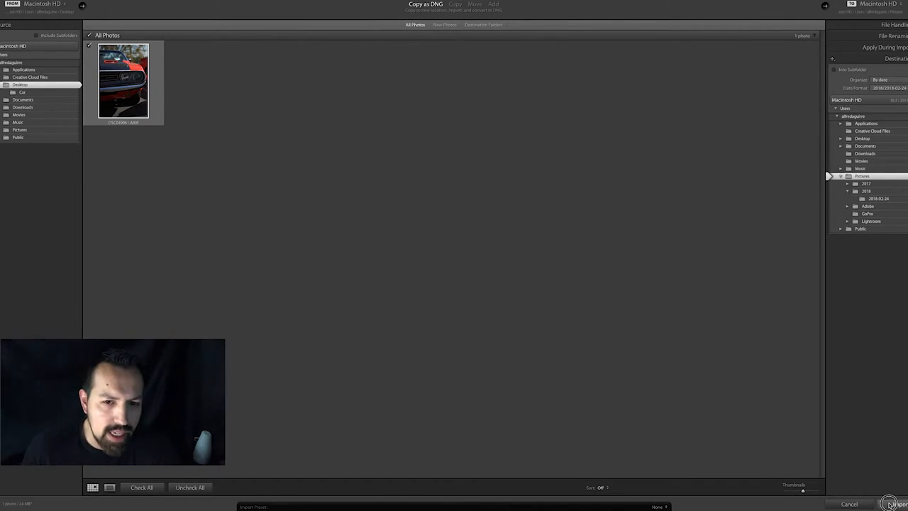
- Import the Challenger photo and create a virtual copy of it from the thumbnail menu
{"action": "left_click", "coordinate": [894, 504]}
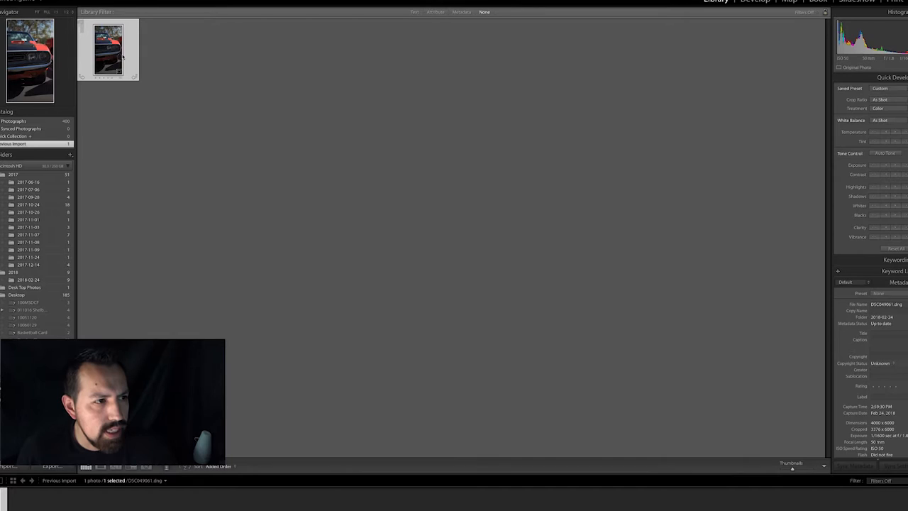
{"action": "right_click", "coordinate": [107, 48]}
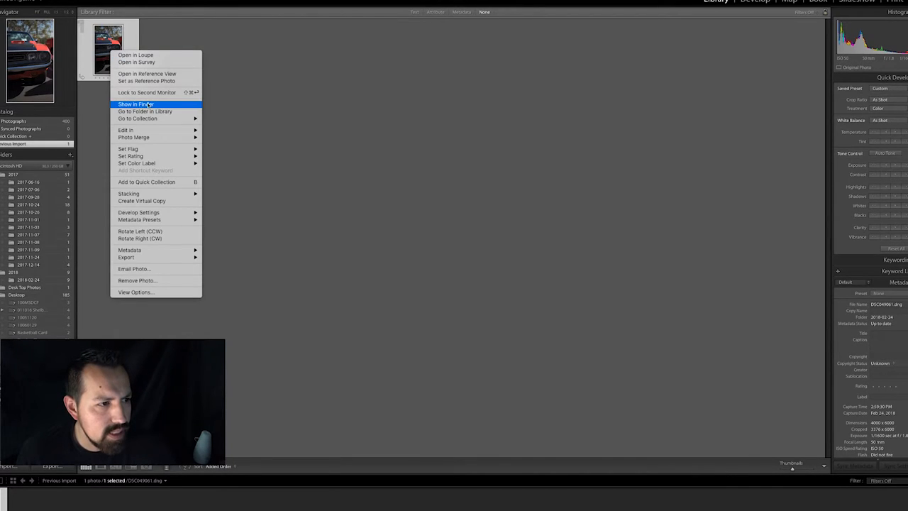
{"action": "mouse_move", "coordinate": [173, 179]}
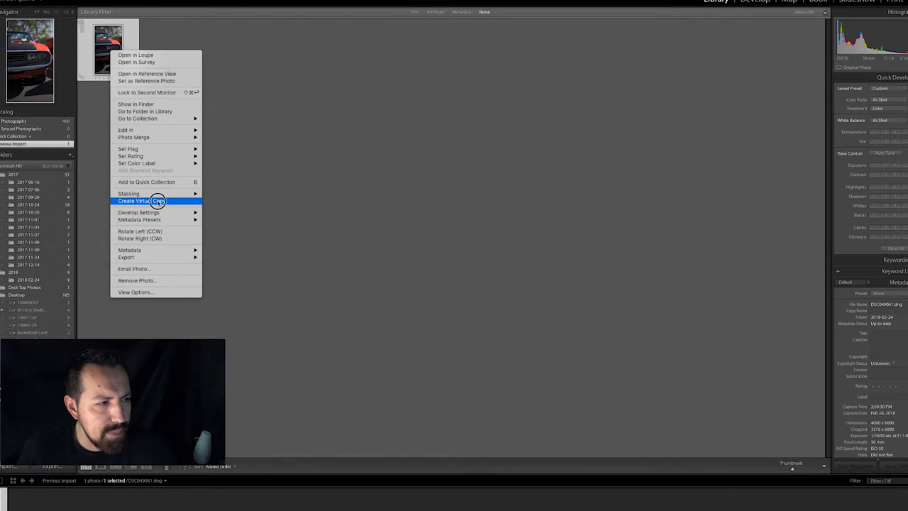
{"action": "left_click", "coordinate": [140, 200]}
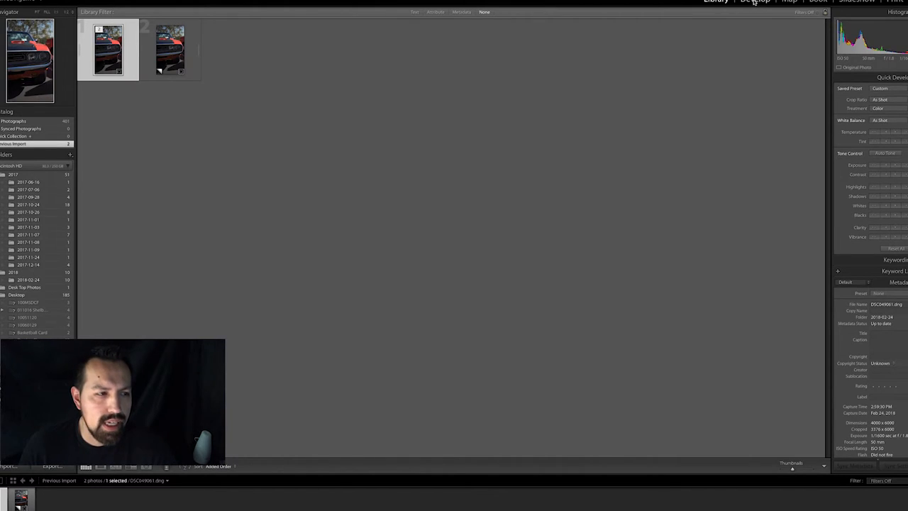
- Switch to the Develop module with the Challenger photo open
{"action": "left_click", "coordinate": [755, 1]}
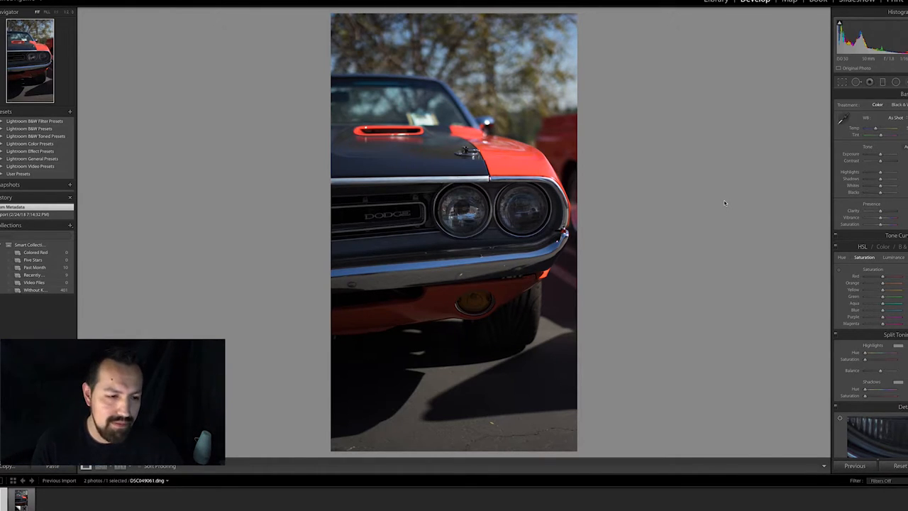
{"action": "mouse_move", "coordinate": [803, 187]}
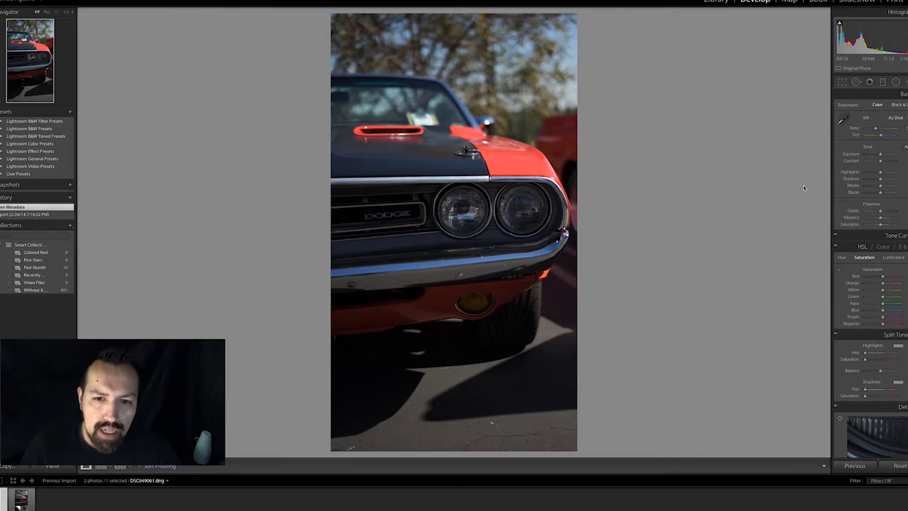
{"action": "mouse_move", "coordinate": [721, 191]}
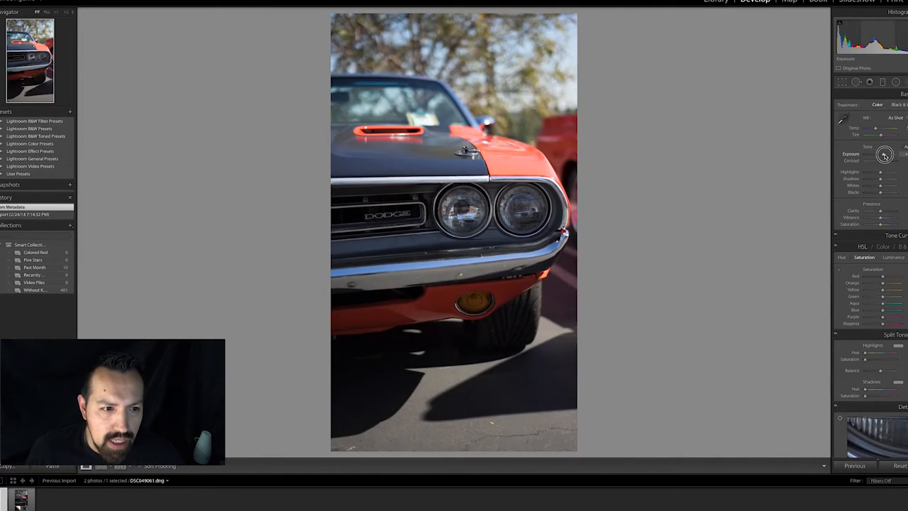
- Raise Exposure and the tone sliders so the grille and tire read brighter
{"action": "left_click_drag", "start_coordinate": [886, 155], "coordinate": [901, 155]}
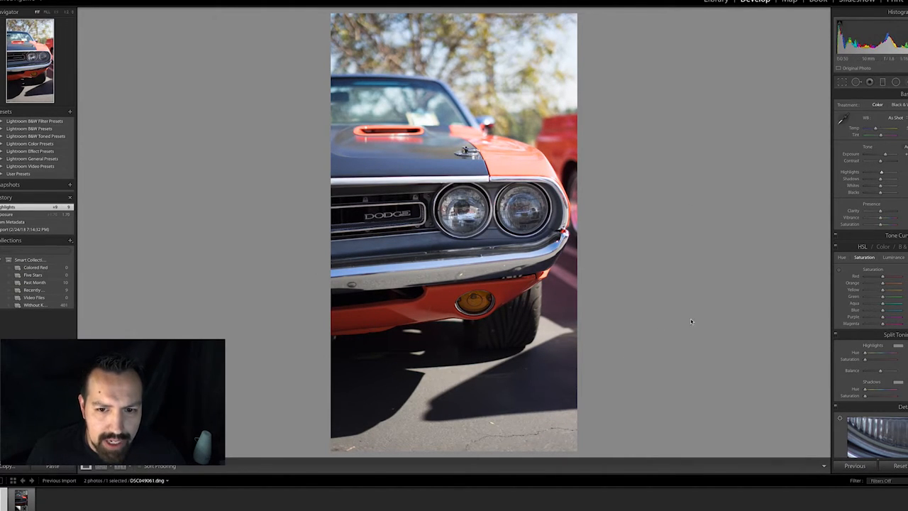
{"action": "left_click_drag", "start_coordinate": [880, 186], "coordinate": [874, 186]}
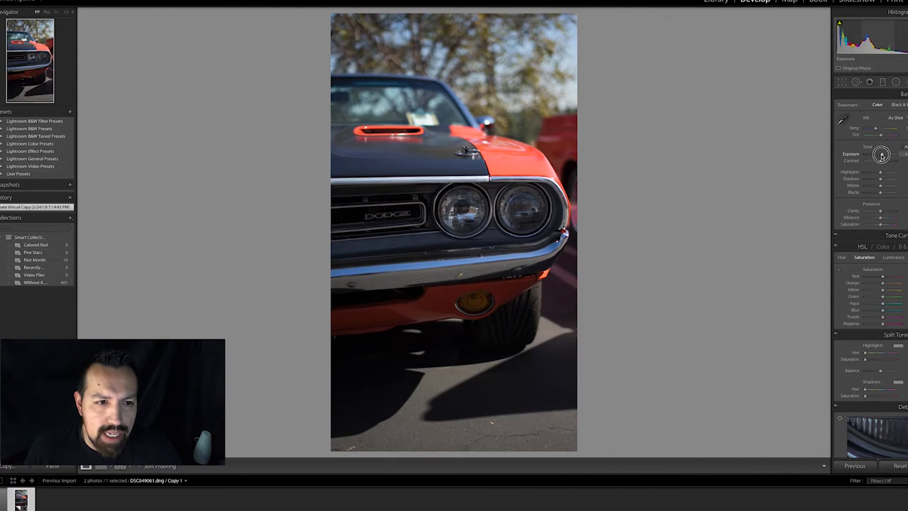
{"action": "left_click_drag", "start_coordinate": [883, 155], "coordinate": [886, 155]}
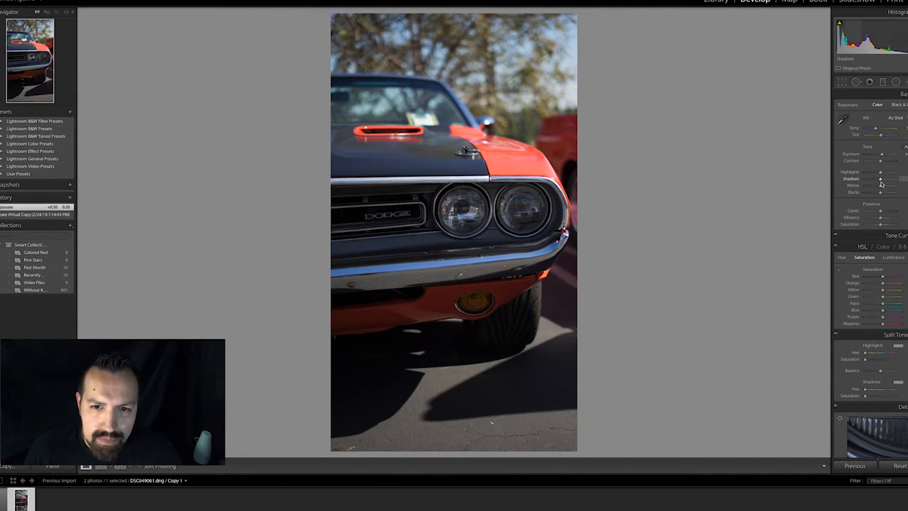
{"action": "left_click_drag", "start_coordinate": [879, 160], "coordinate": [887, 160]}
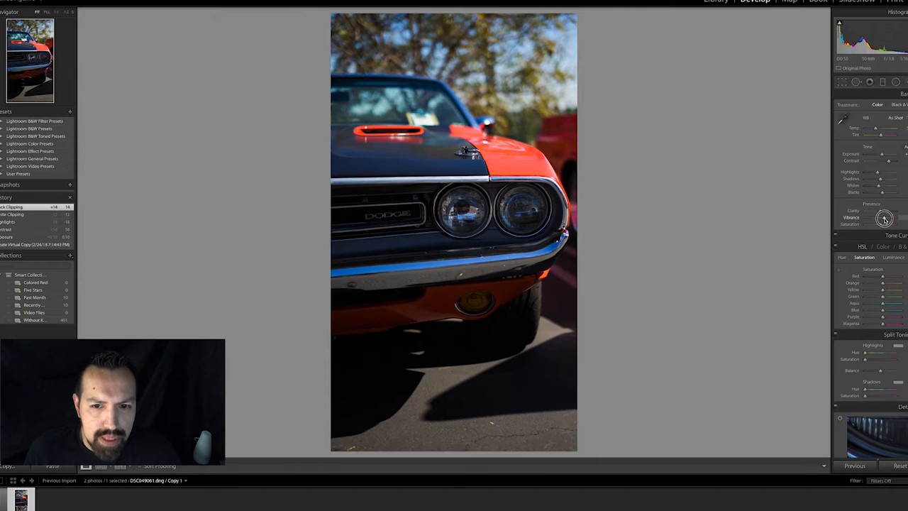
{"action": "left_click_drag", "start_coordinate": [883, 218], "coordinate": [887, 218]}
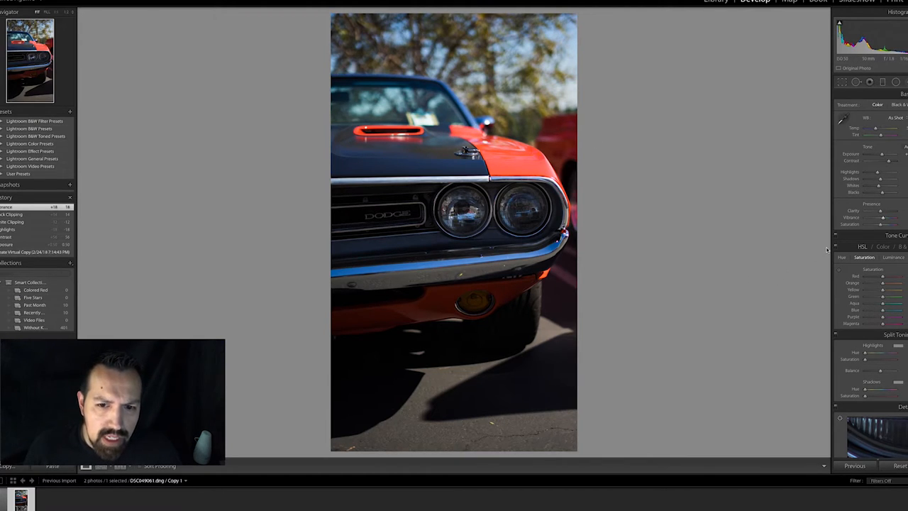
{"action": "mouse_move", "coordinate": [471, 145]}
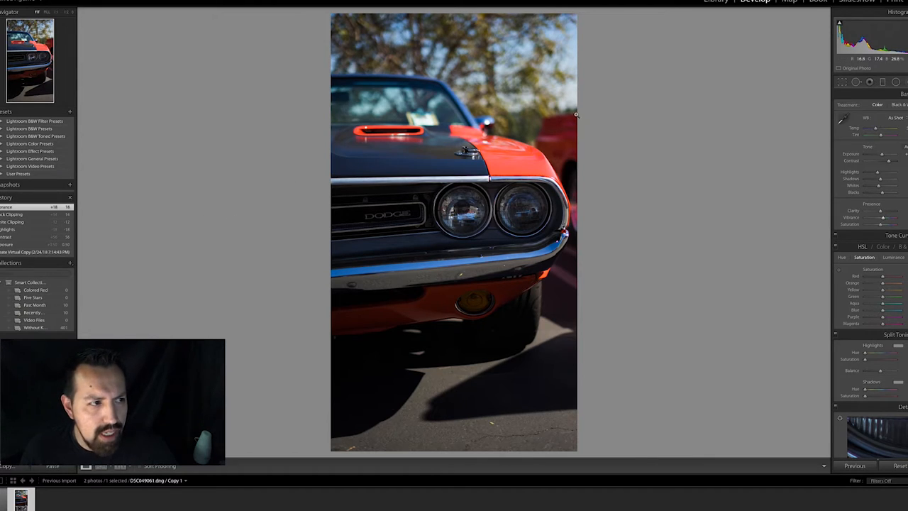
- Return to the Library grid showing both Challenger exposures
{"action": "left_click", "coordinate": [715, 1]}
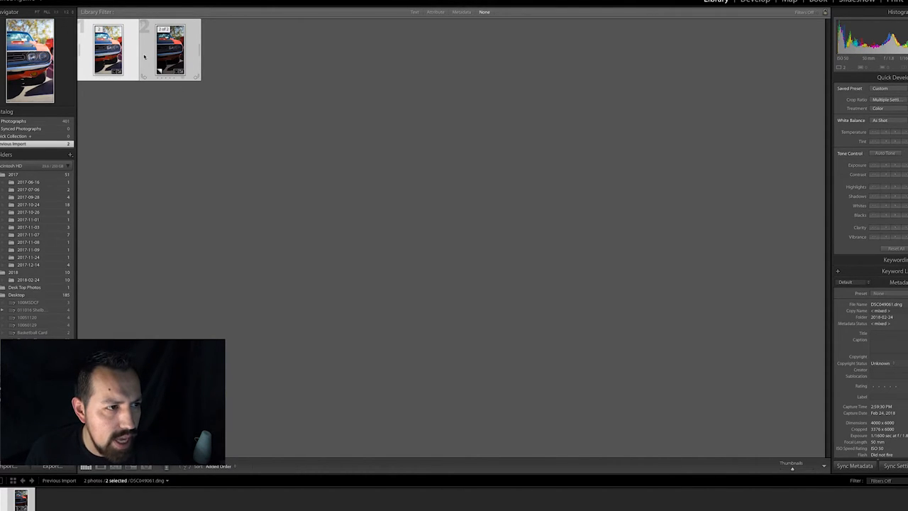
- Bring up the context menu for the two selected Challenger photos
{"action": "right_click", "coordinate": [170, 50]}
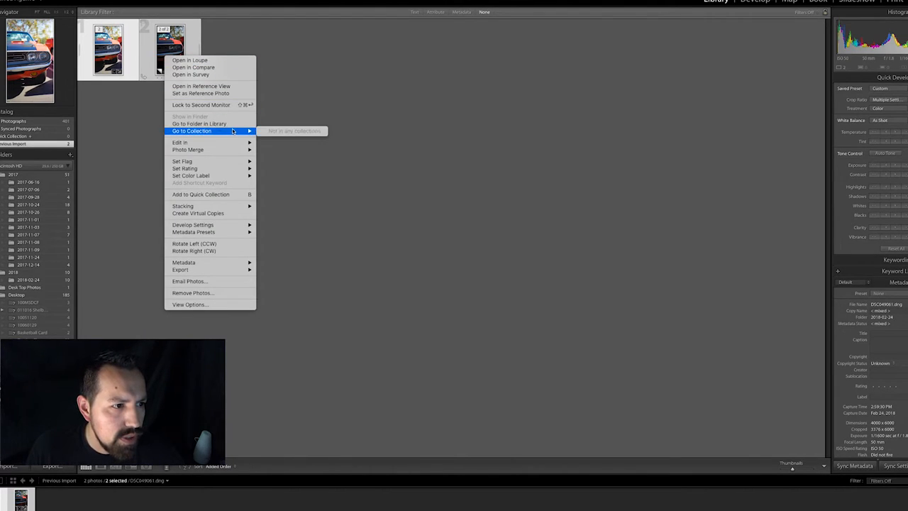
{"action": "mouse_move", "coordinate": [184, 167]}
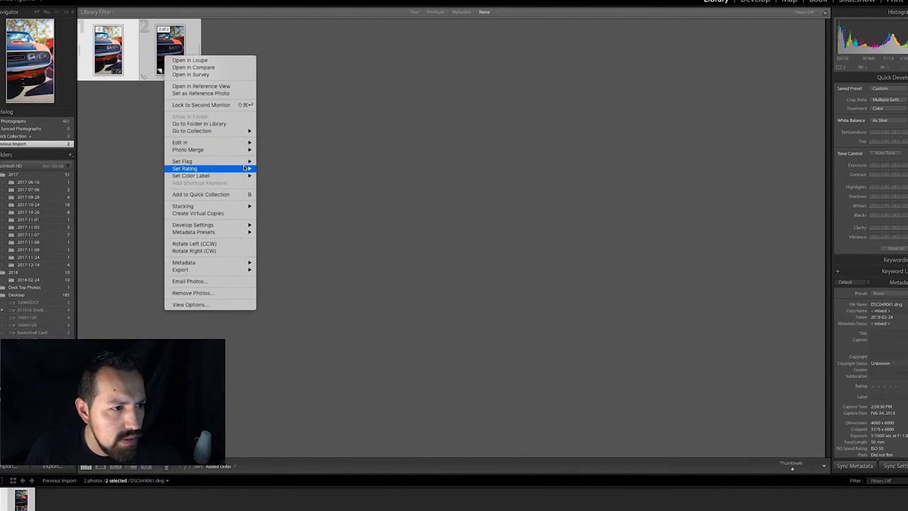
{"action": "mouse_move", "coordinate": [179, 142]}
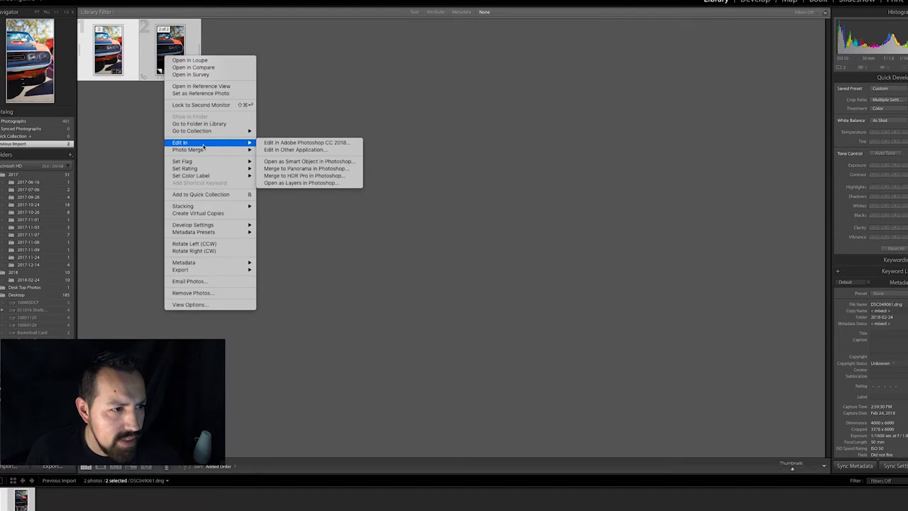
{"action": "mouse_move", "coordinate": [301, 181]}
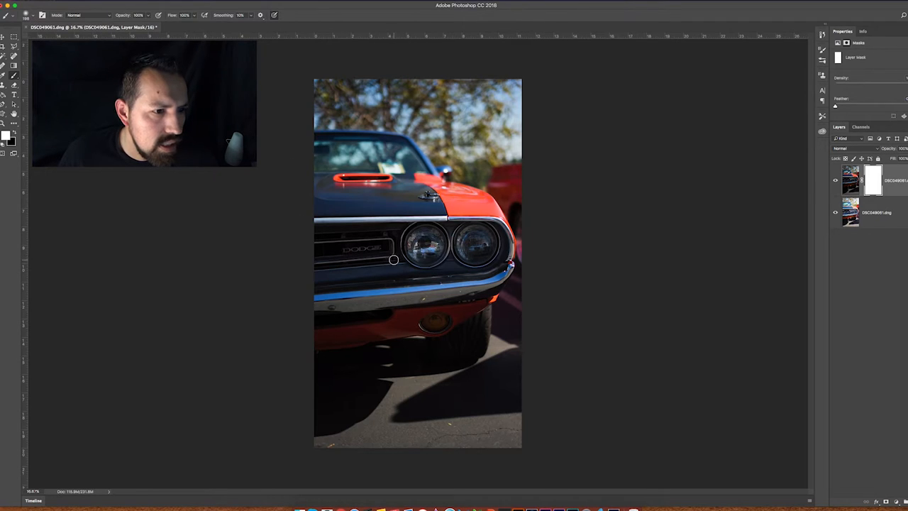
{"action": "mouse_move", "coordinate": [429, 263]}
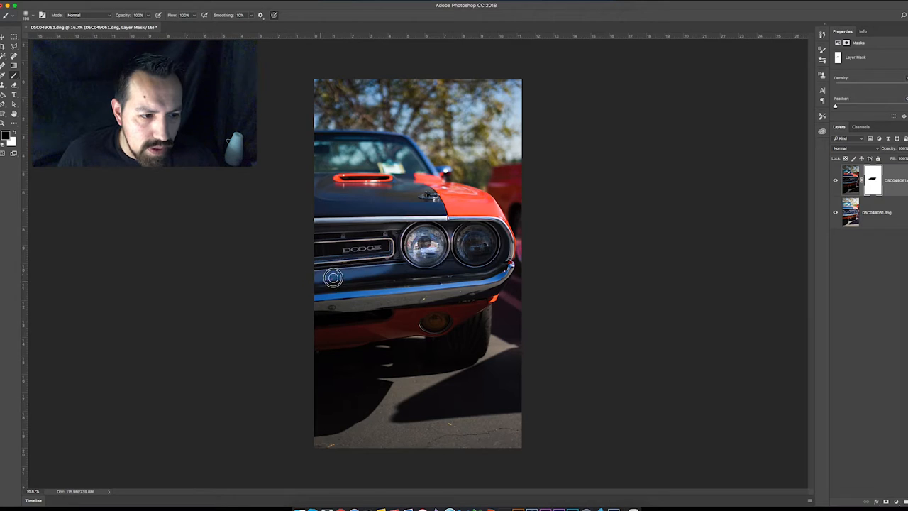
- Brush black into the mask over the grille and headlights to reveal the brighter exposure
{"action": "left_click_drag", "start_coordinate": [332, 277], "coordinate": [434, 266]}
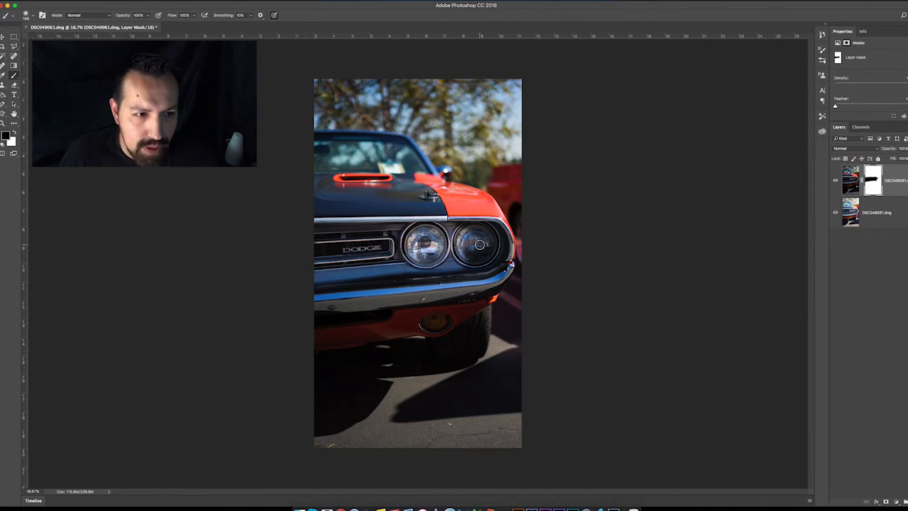
{"action": "left_click_drag", "start_coordinate": [480, 244], "coordinate": [400, 273]}
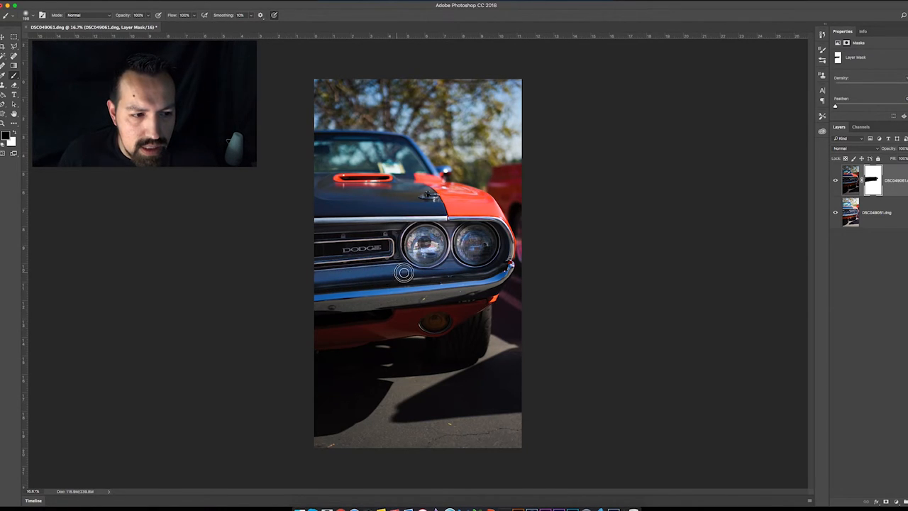
{"action": "left_click_drag", "start_coordinate": [405, 272], "coordinate": [490, 258]}
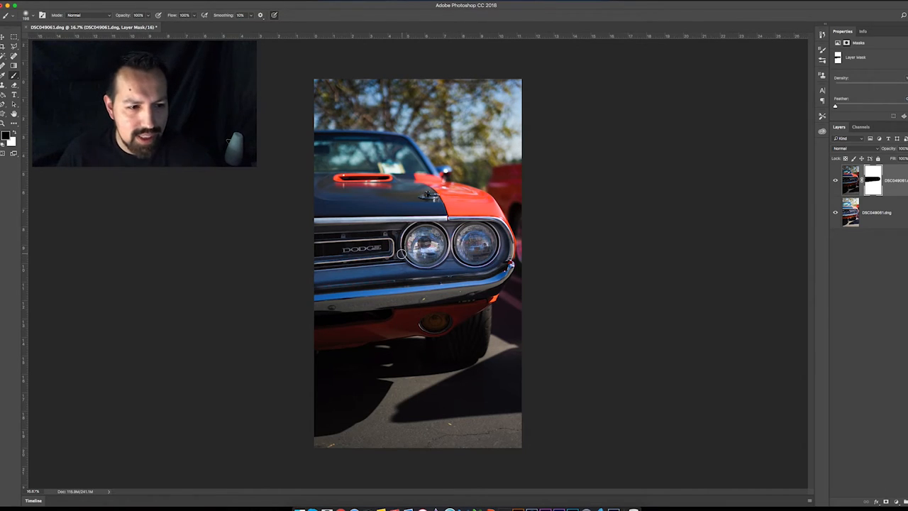
{"action": "left_click", "coordinate": [836, 180]}
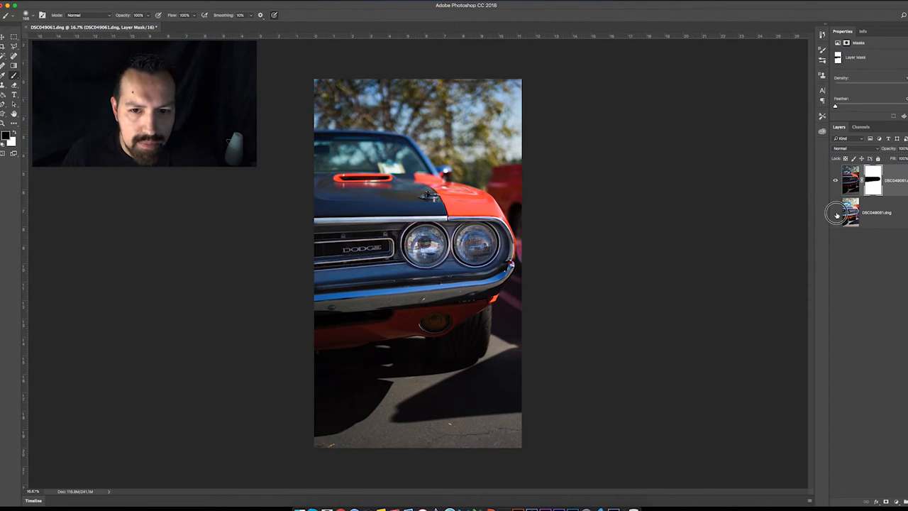
{"action": "left_click", "coordinate": [836, 216]}
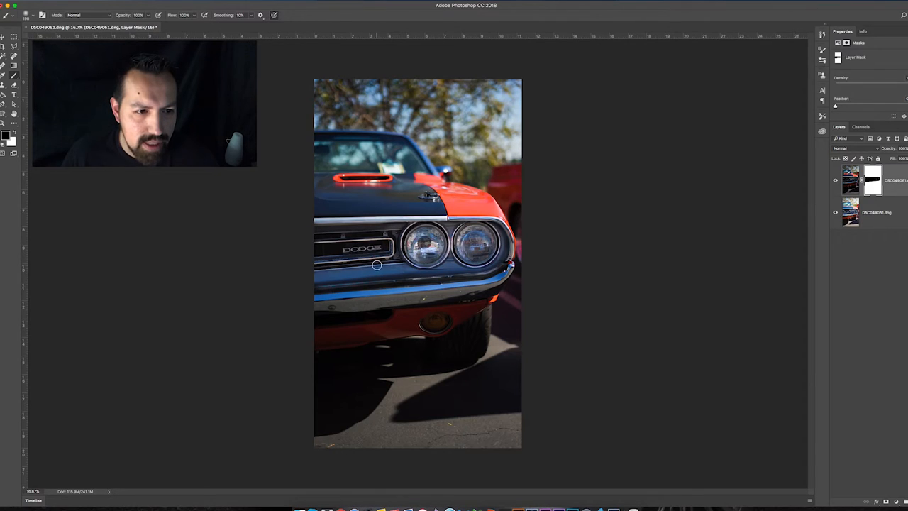
{"action": "mouse_move", "coordinate": [390, 256]}
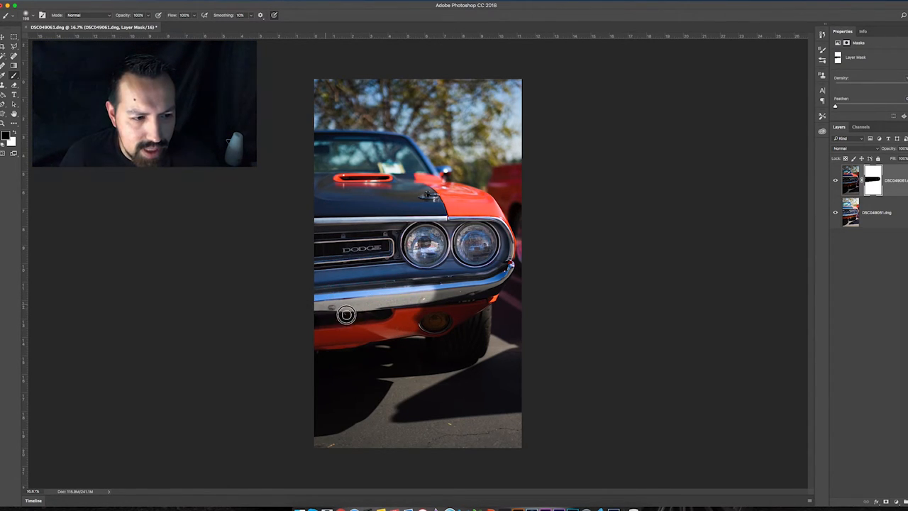
- Brush black over the bumper, lower front and right edge to reveal the brighter exposure
{"action": "left_click_drag", "start_coordinate": [346, 315], "coordinate": [426, 308]}
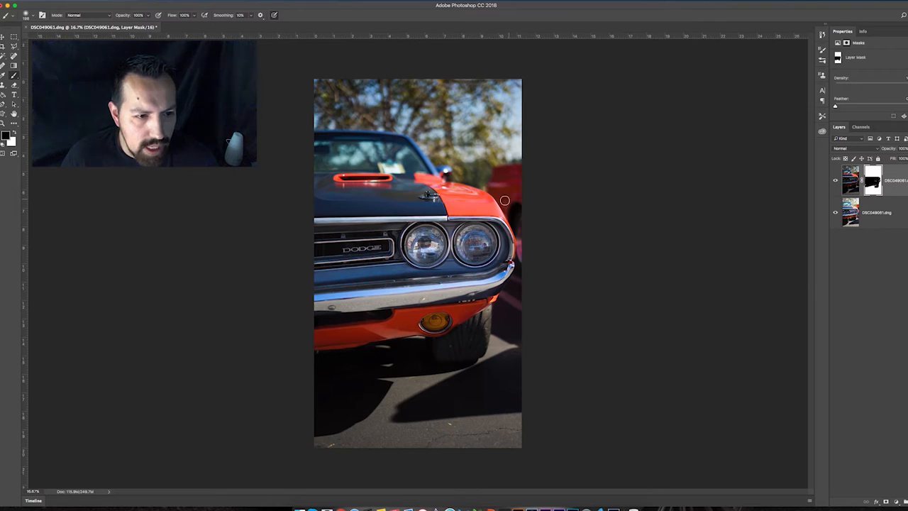
{"action": "left_click", "coordinate": [404, 328]}
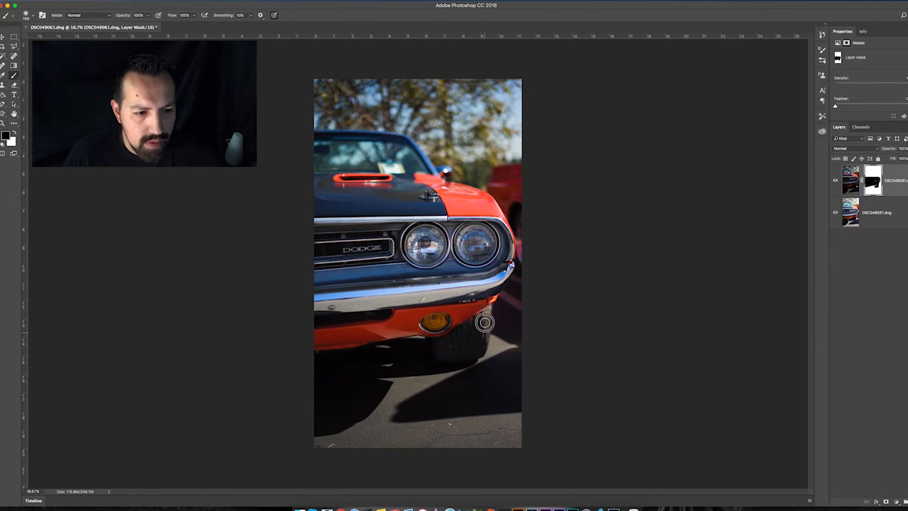
{"action": "mouse_move", "coordinate": [363, 346]}
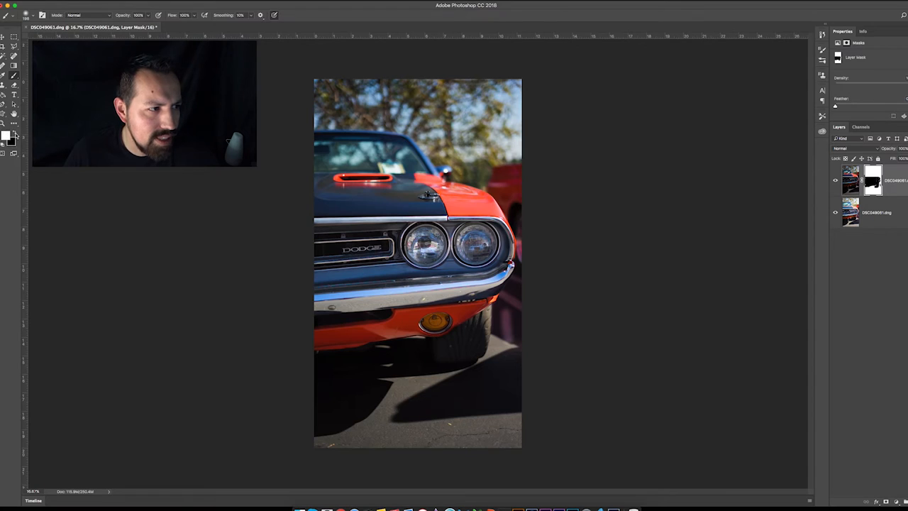
{"action": "mouse_move", "coordinate": [509, 313]}
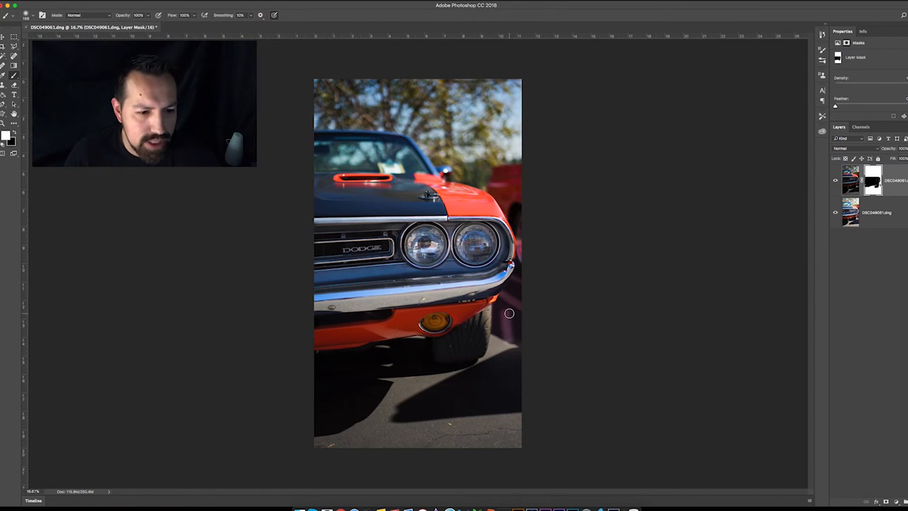